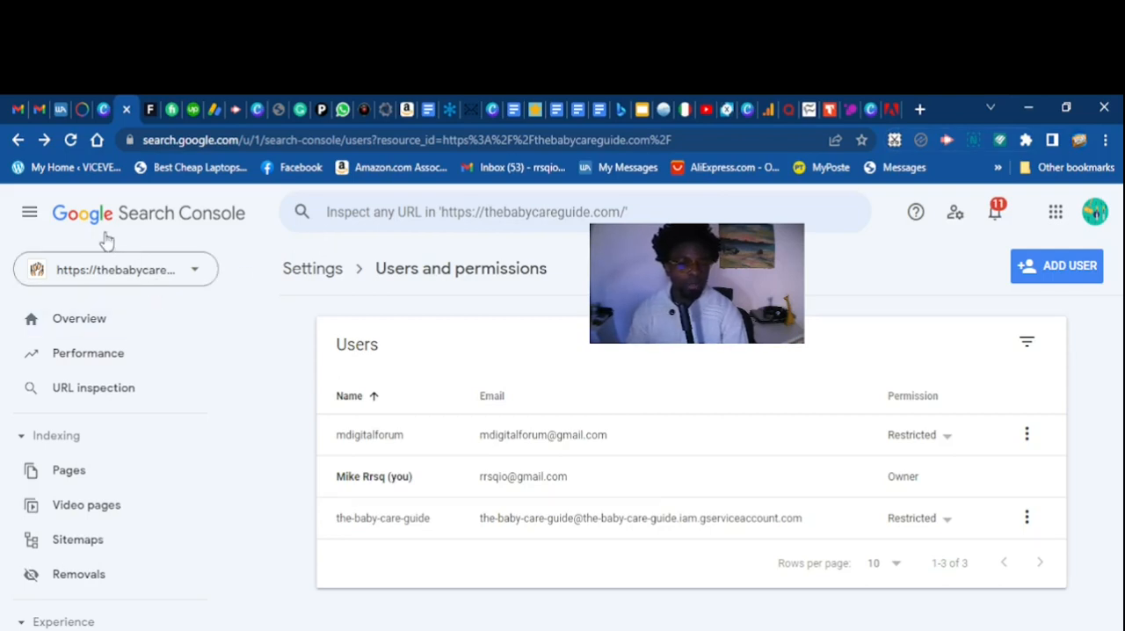
pyautogui.moveTo(167, 227)
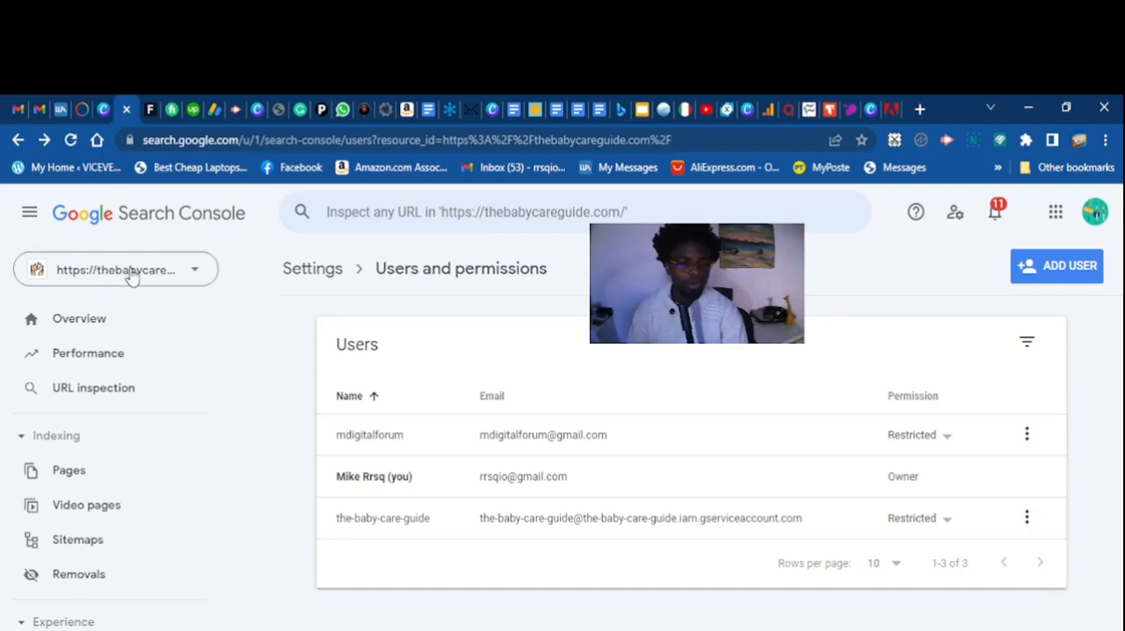
pyautogui.moveTo(162, 297)
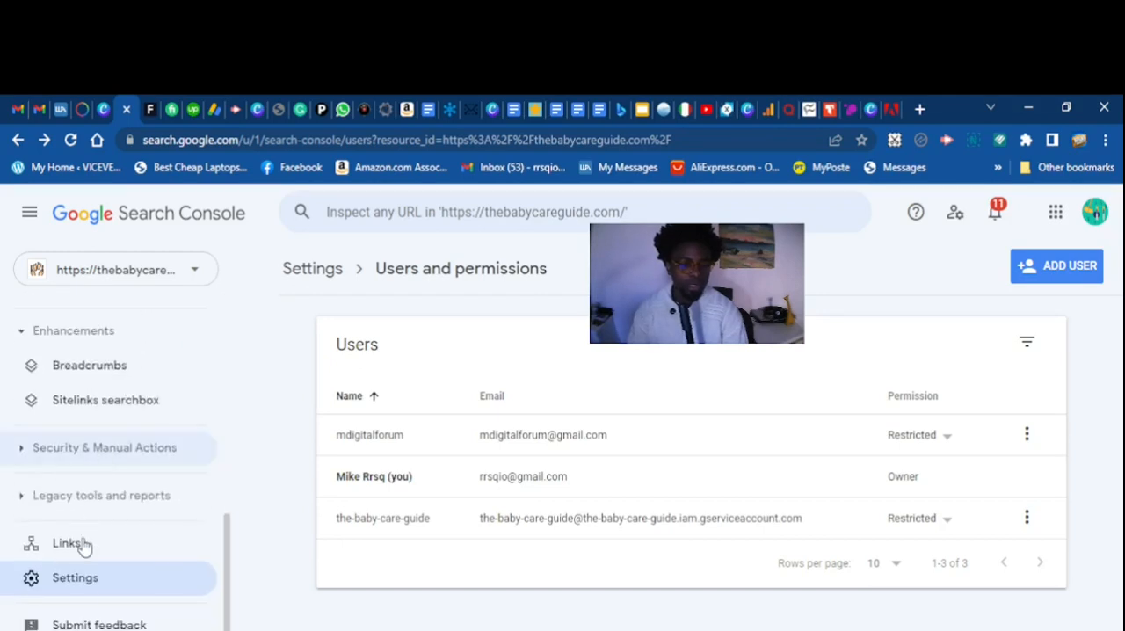
# Go to the property's Settings page from the left sidebar
pyautogui.click(73, 576)
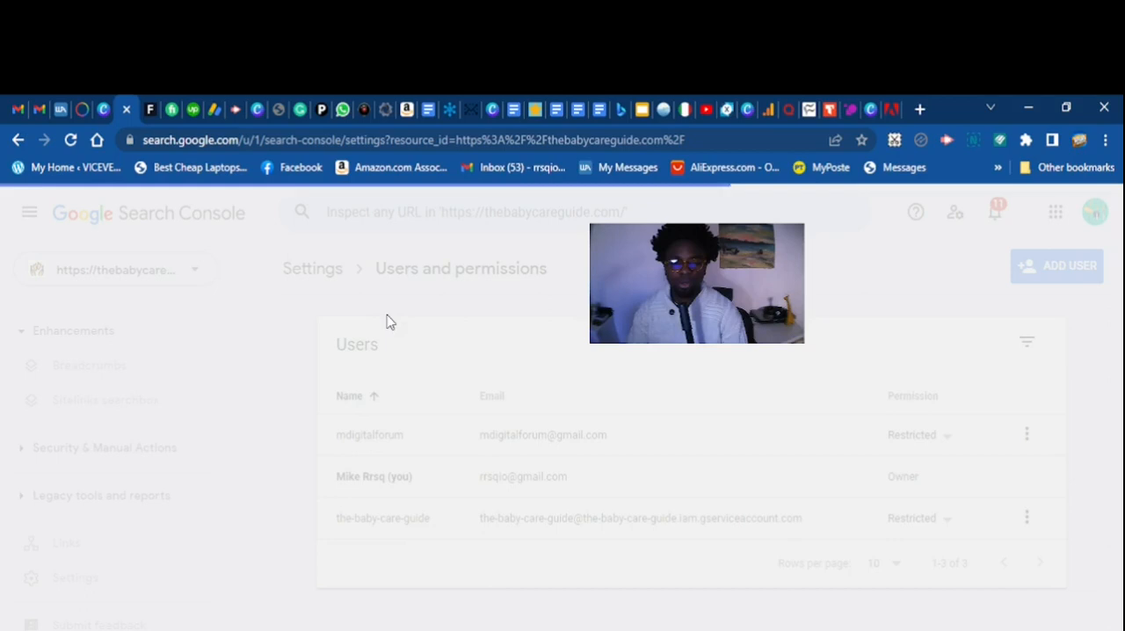
pyautogui.click(313, 267)
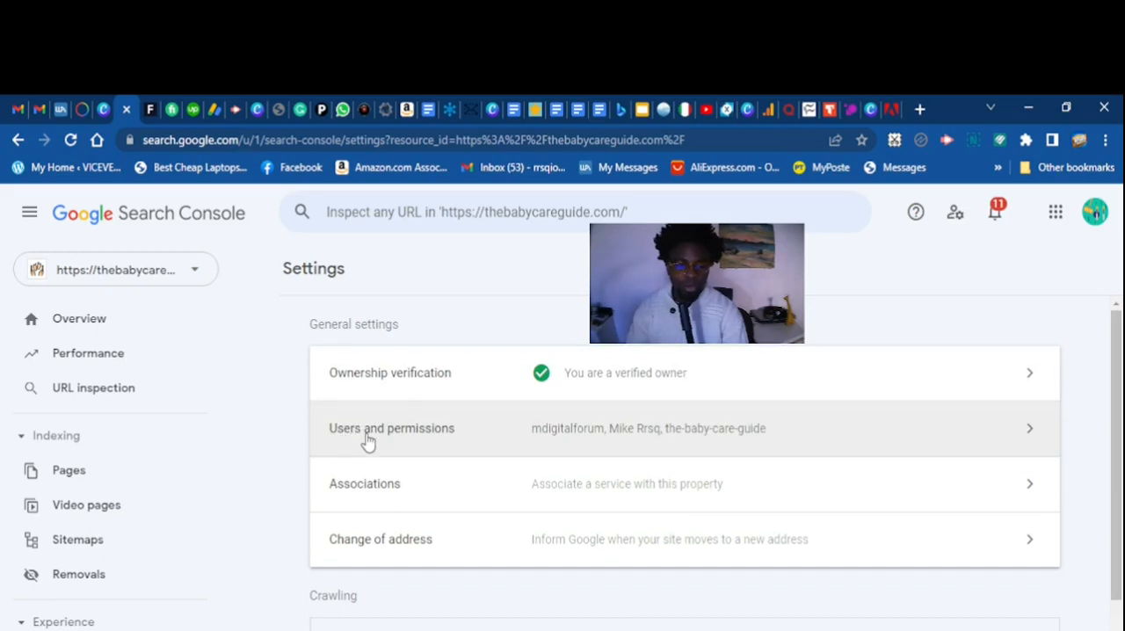
# Show the Users and permissions list with the property's three users
pyautogui.click(390, 429)
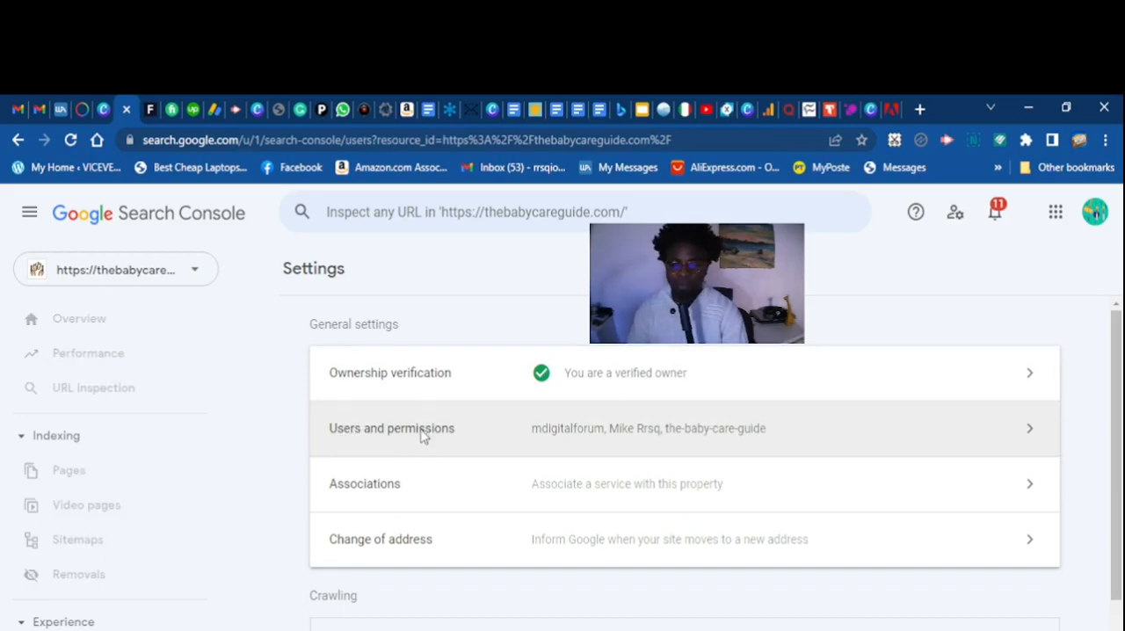
pyautogui.click(390, 429)
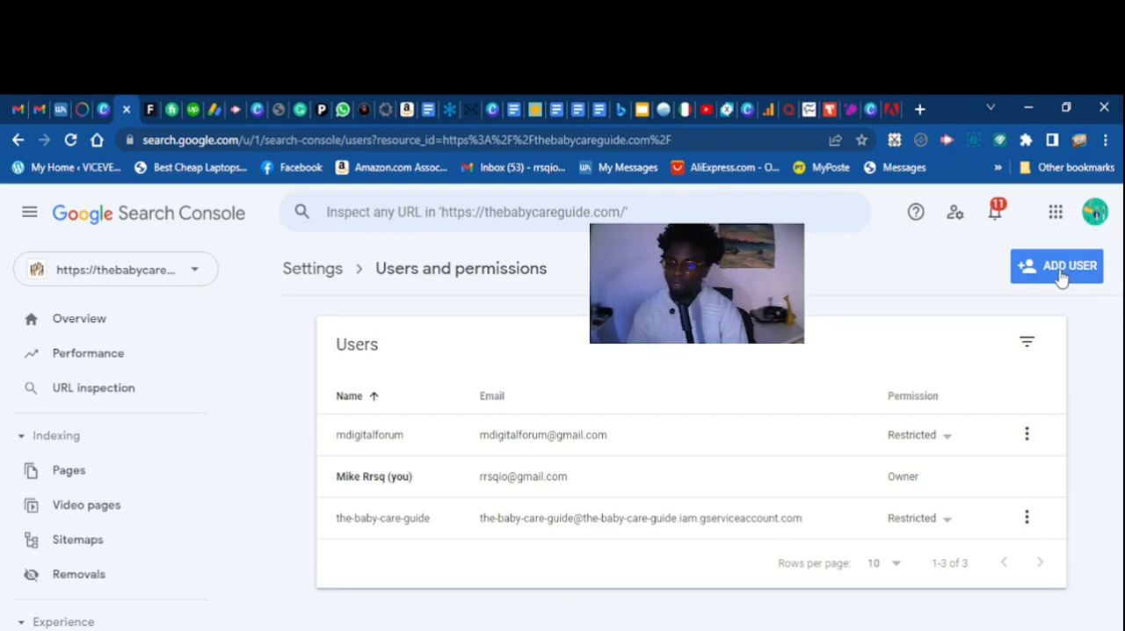
pyautogui.click(1055, 265)
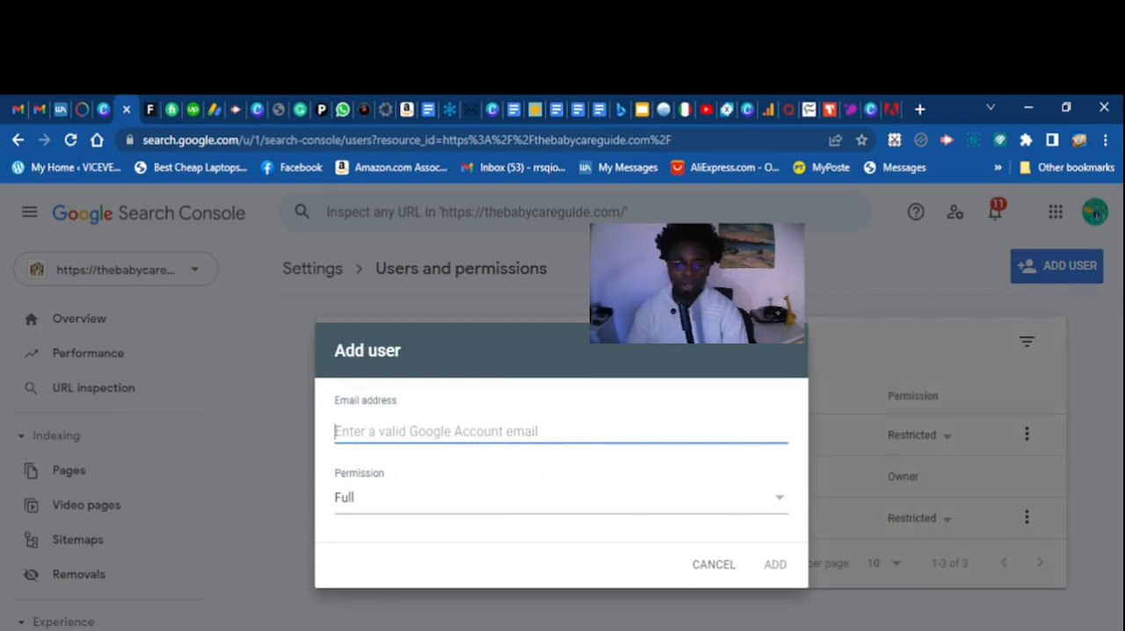
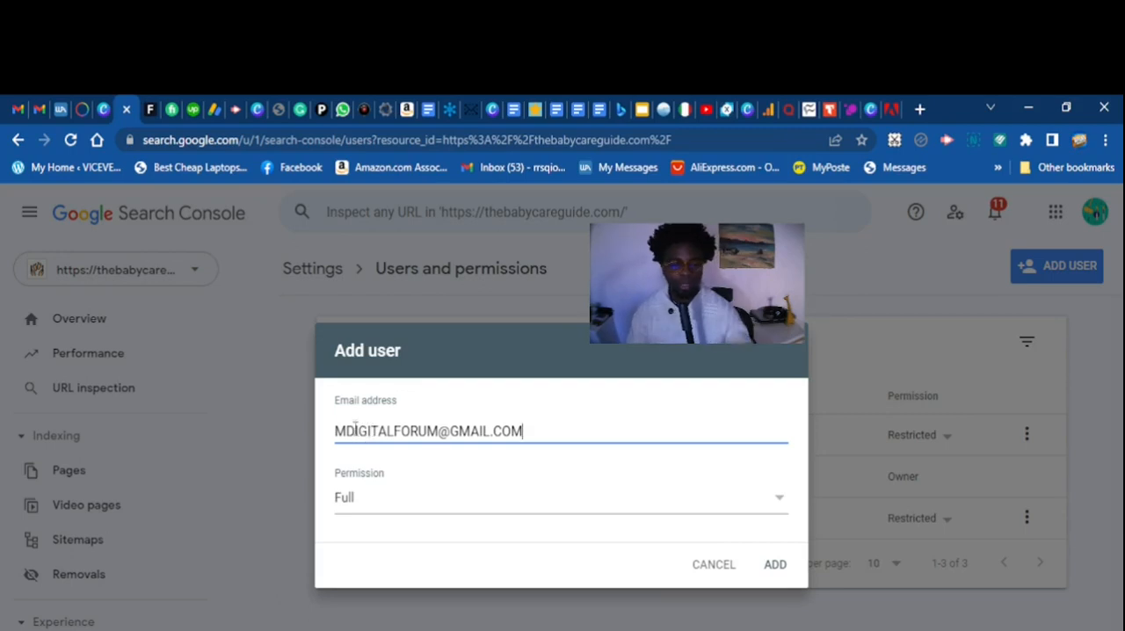
pyautogui.moveTo(610, 499)
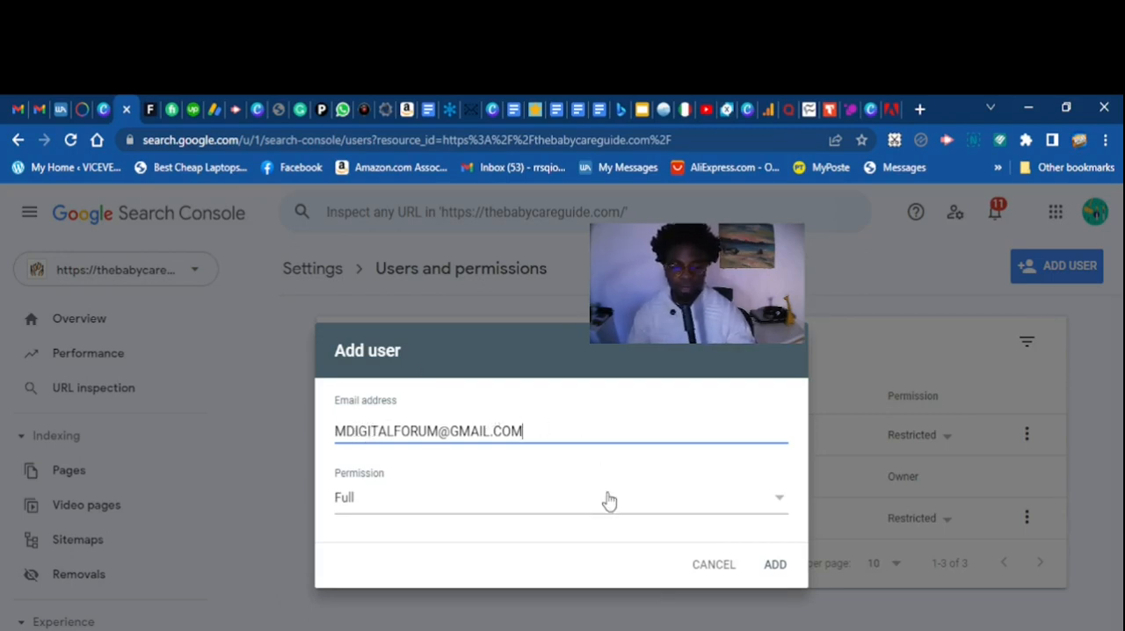
# Set the new user's permission level to Restricted
pyautogui.click(560, 495)
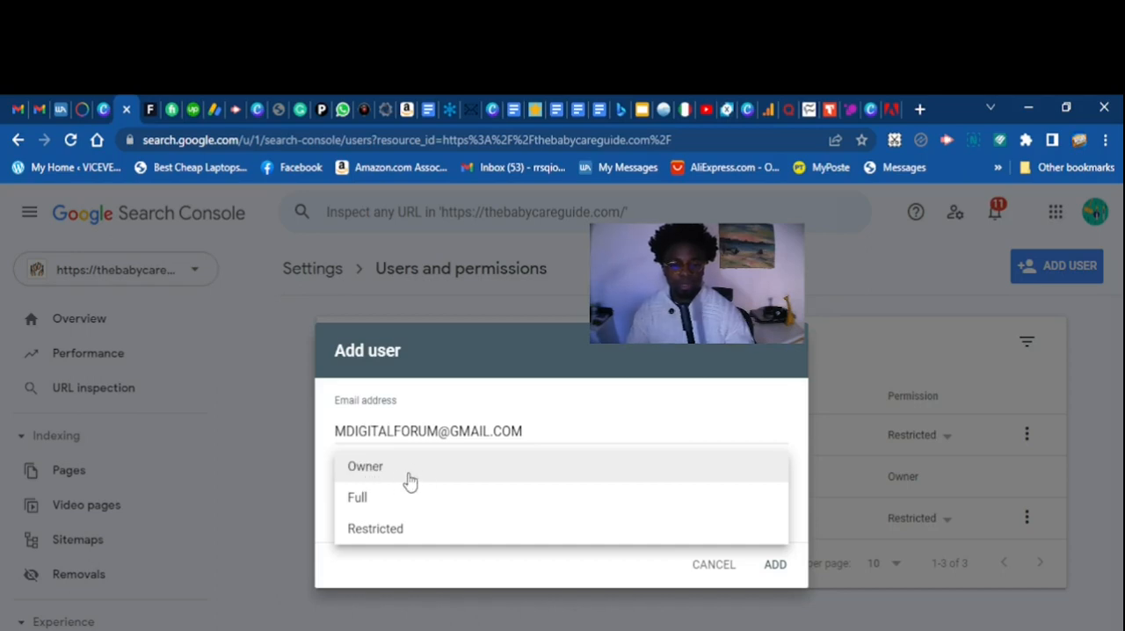
pyautogui.moveTo(389, 474)
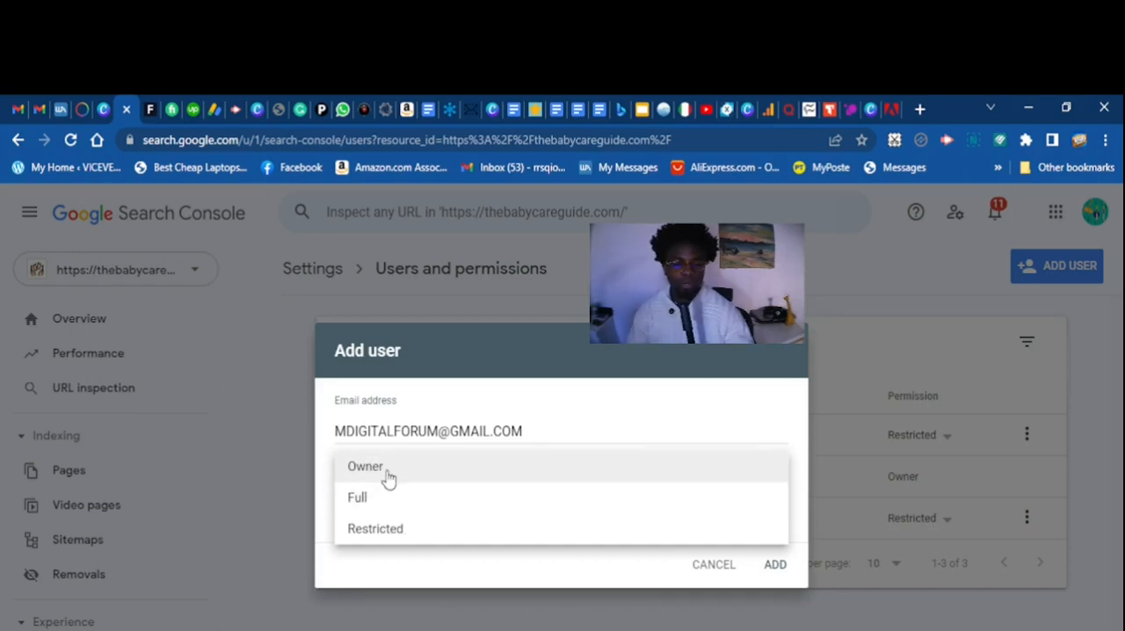
pyautogui.moveTo(372, 503)
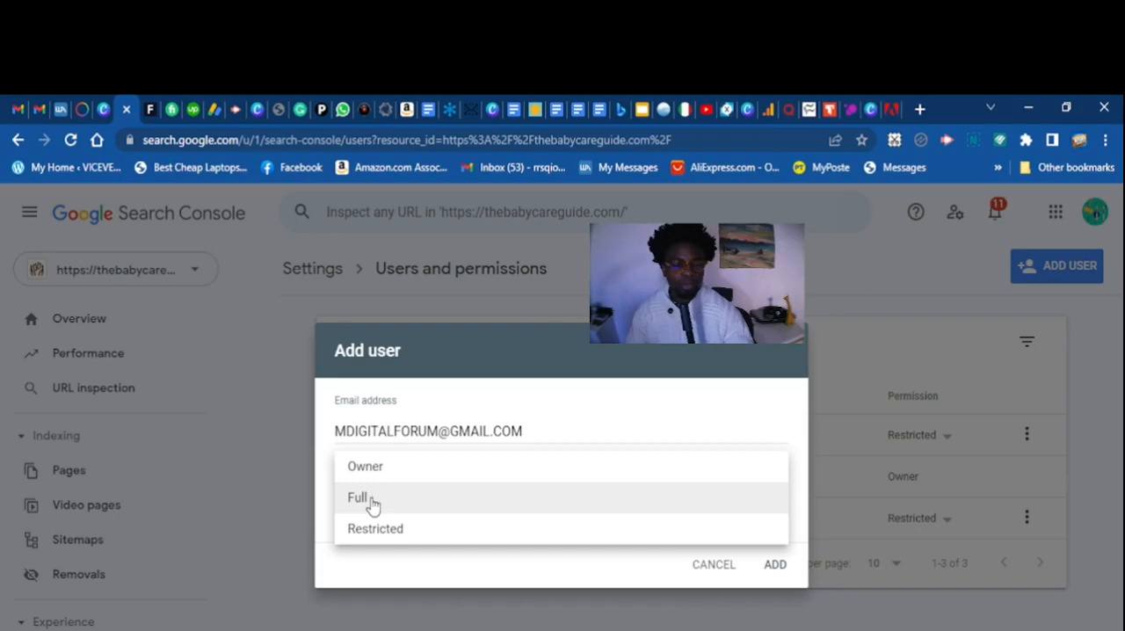
pyautogui.moveTo(369, 541)
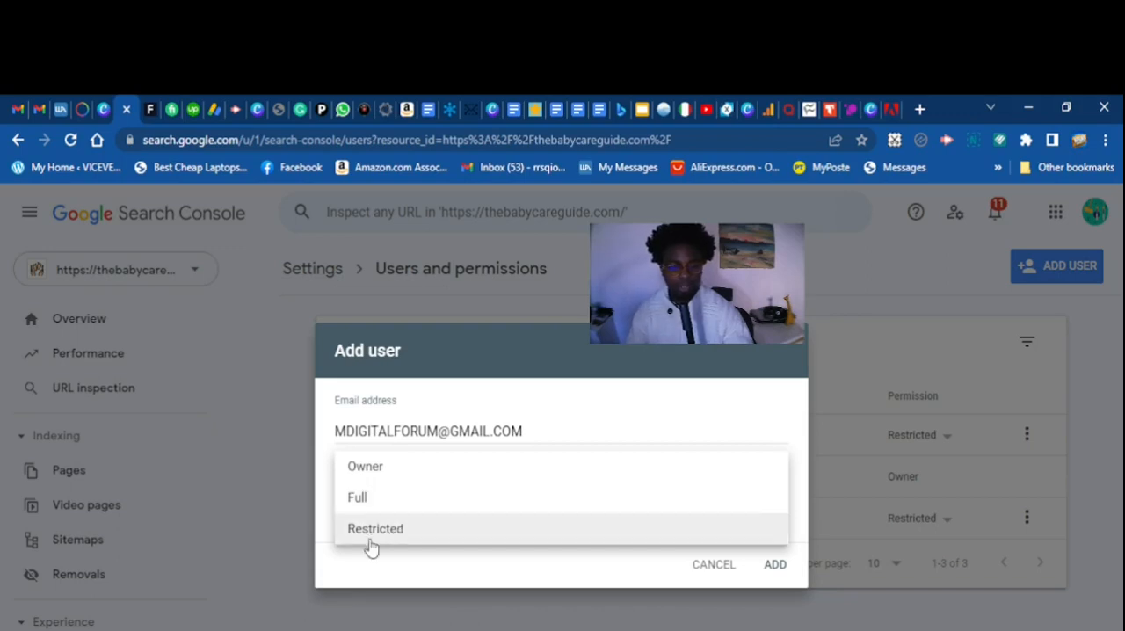
pyautogui.moveTo(576, 554)
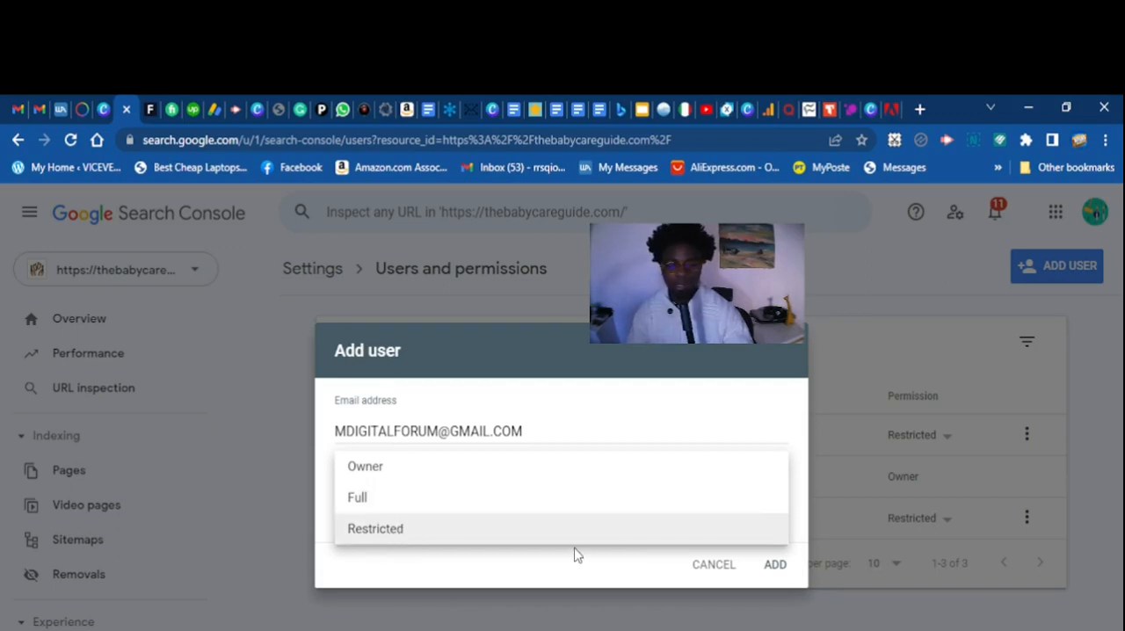
pyautogui.click(376, 528)
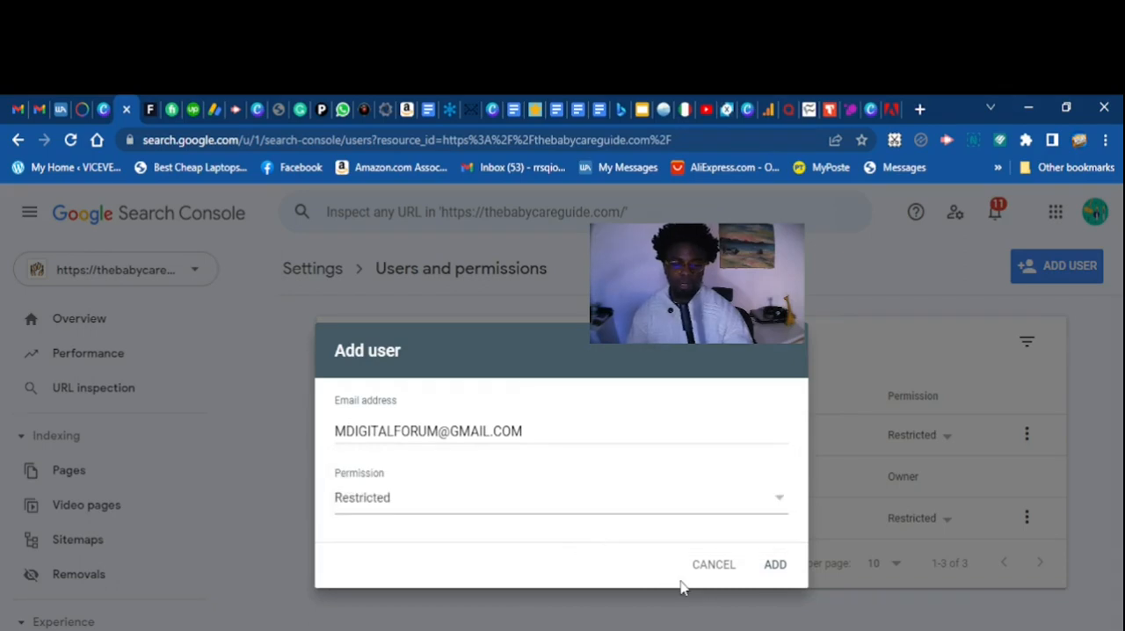
pyautogui.click(773, 564)
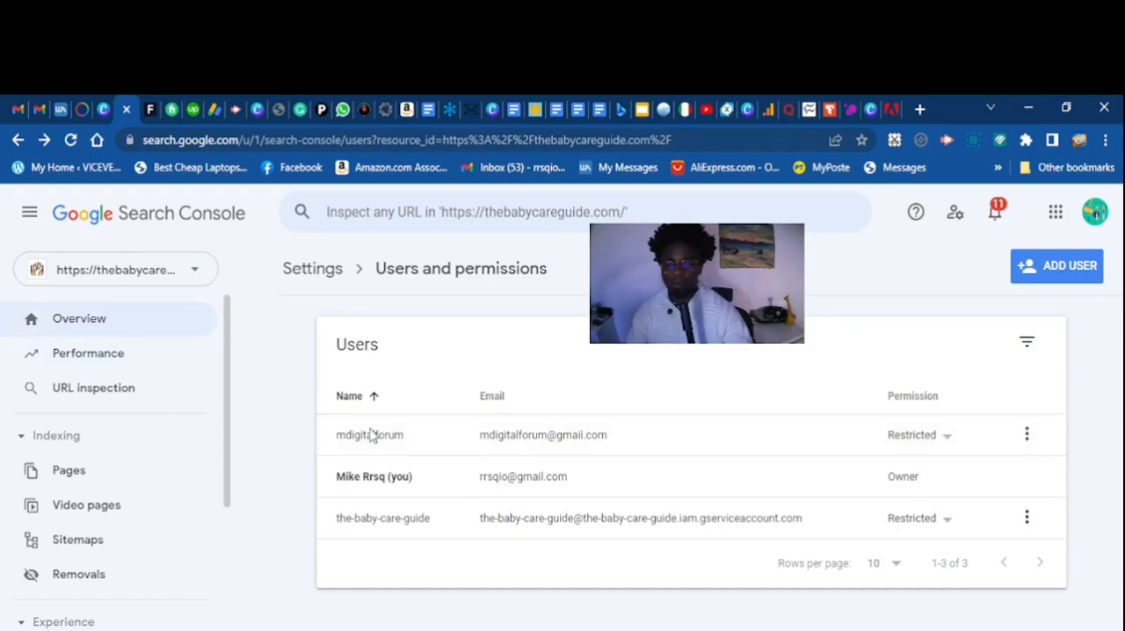
pyautogui.moveTo(944, 448)
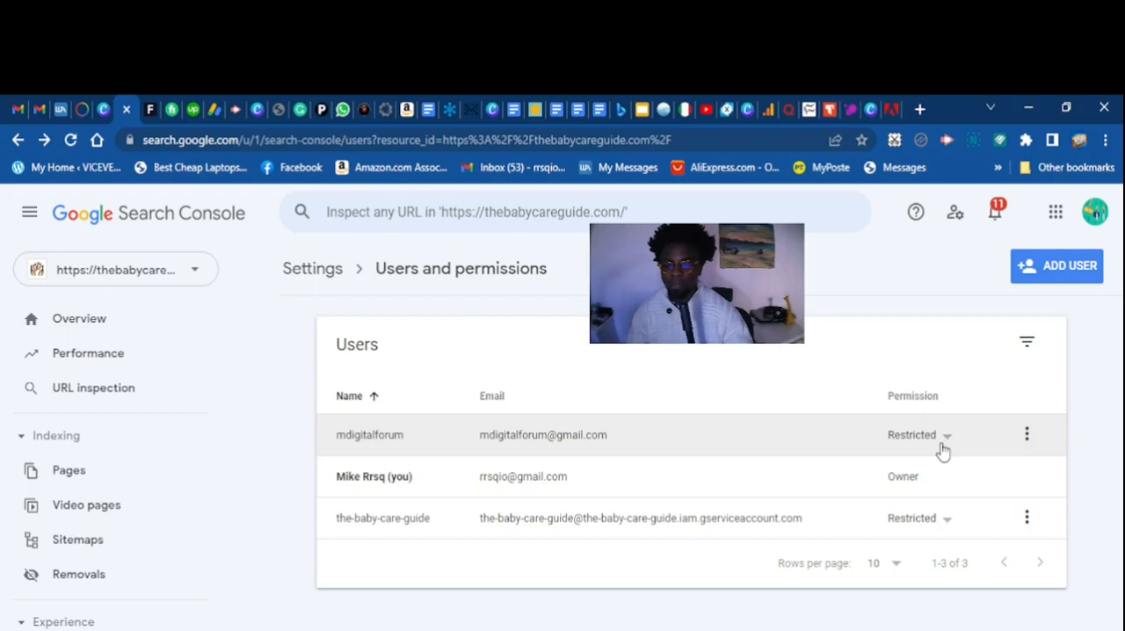
pyautogui.moveTo(953, 477)
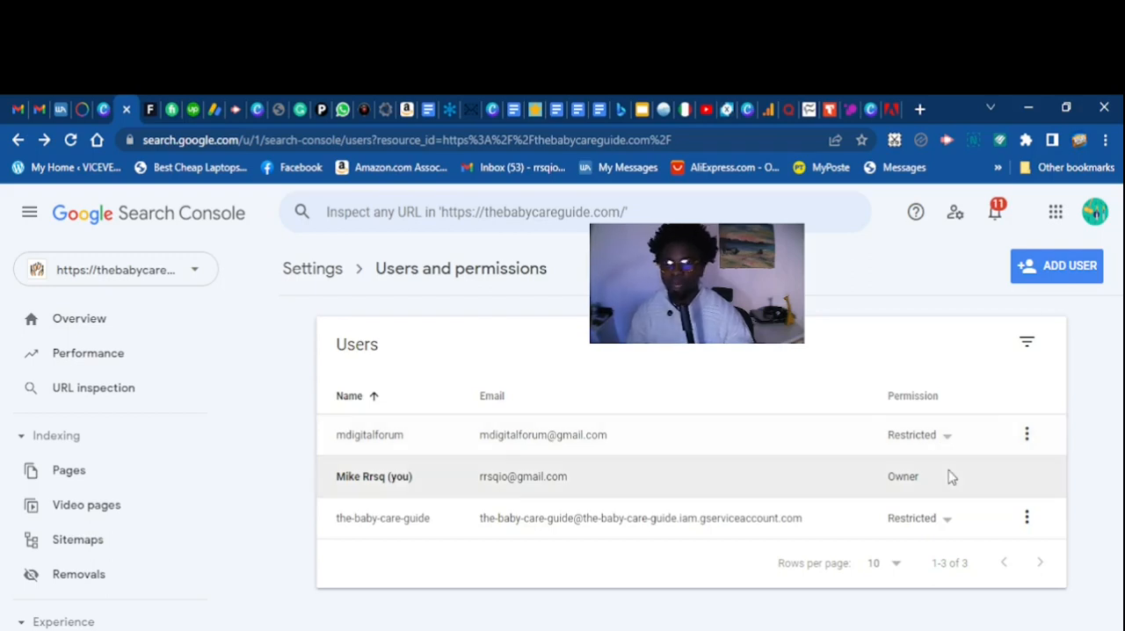